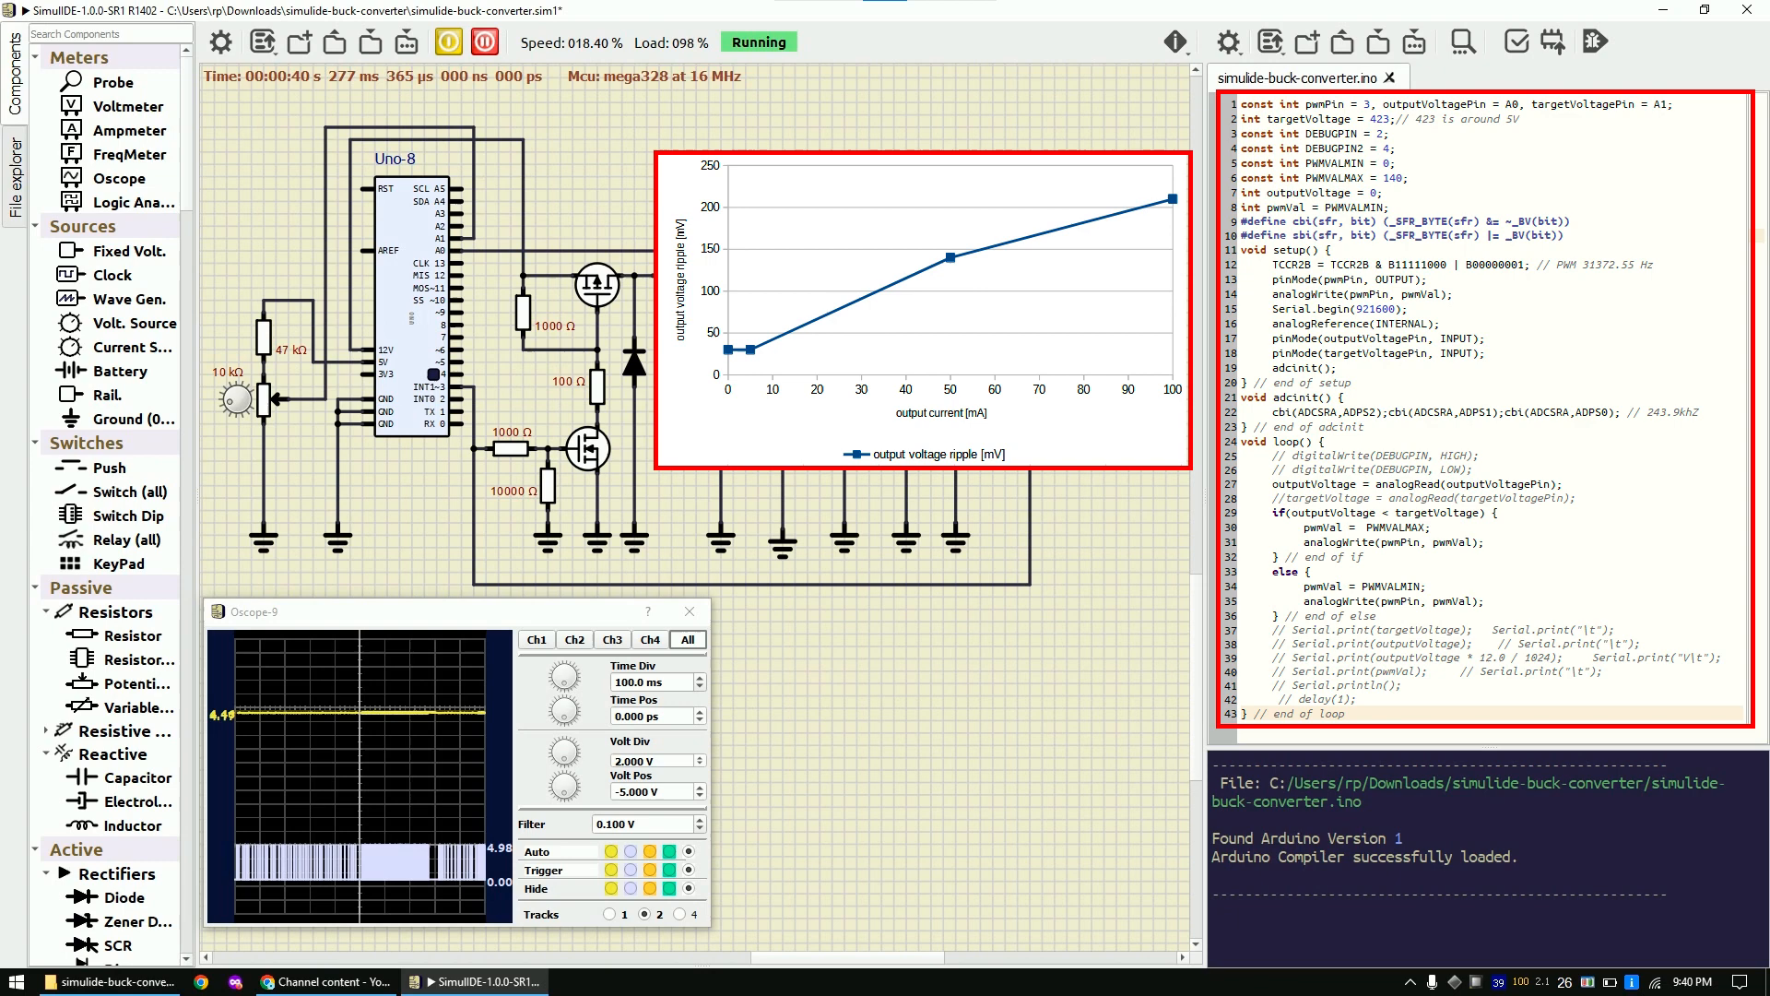
Step: Open the Uno's USart1 serial monitor and the MCU RAM register monitor
double_click(675, 278)
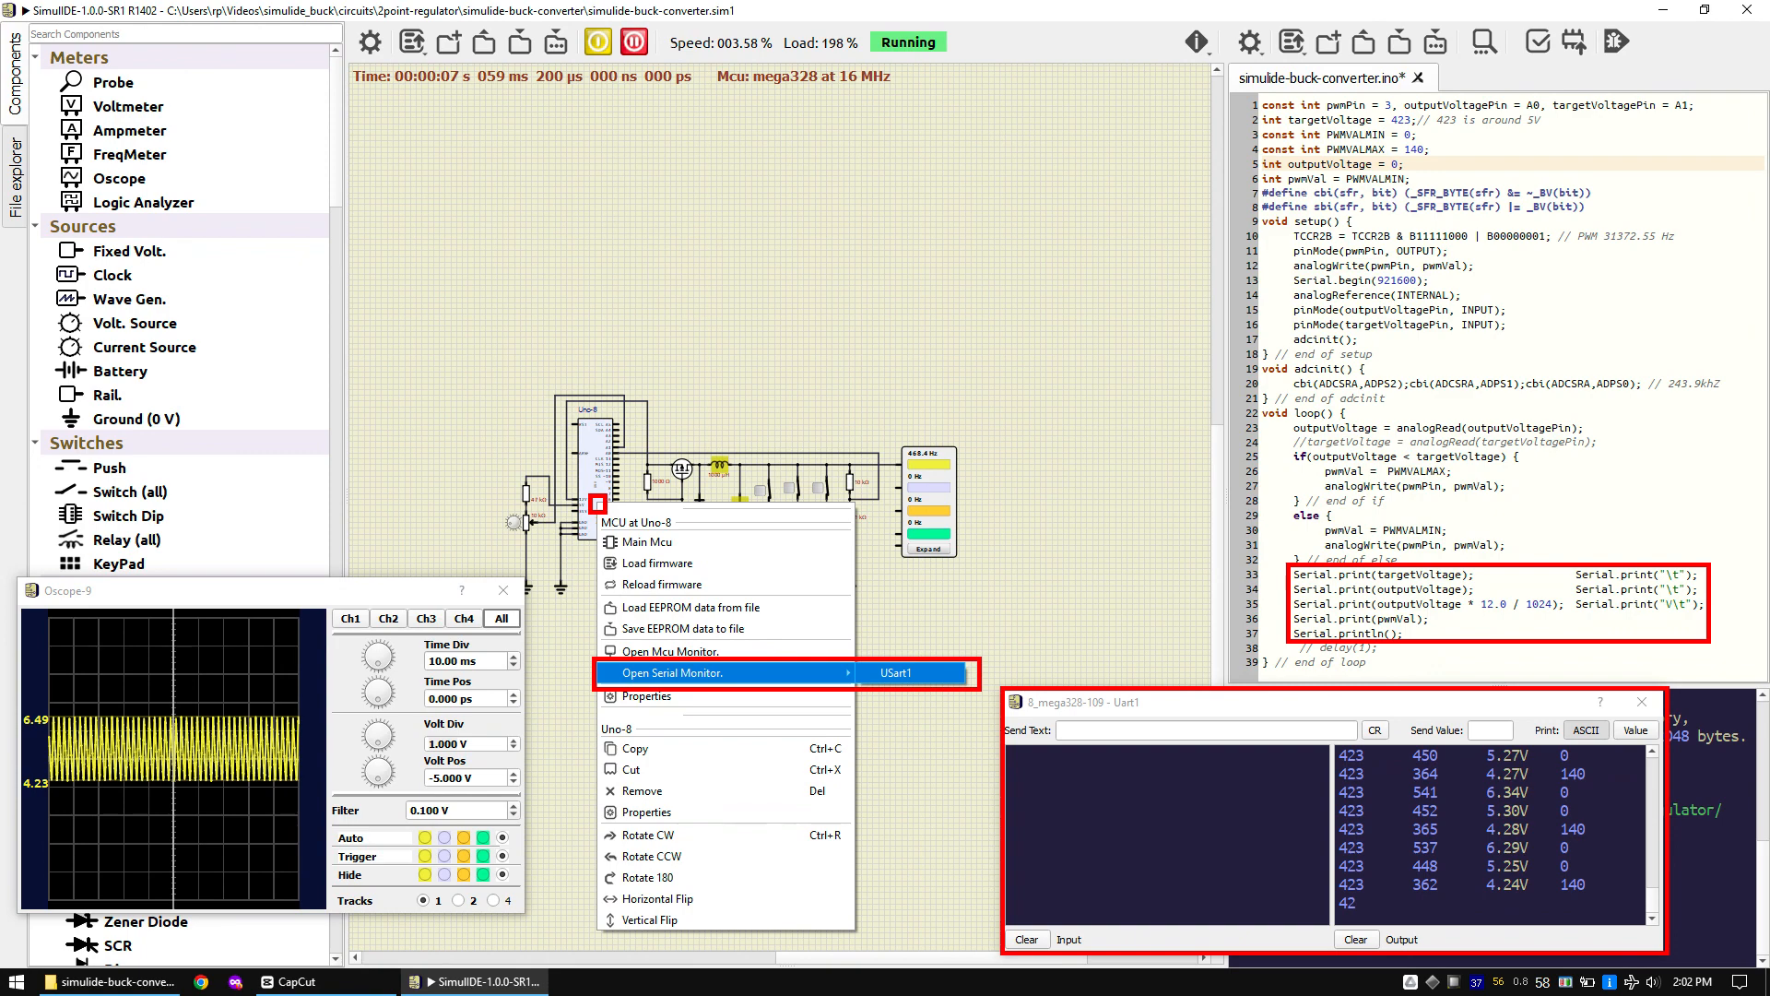
left_click(672, 653)
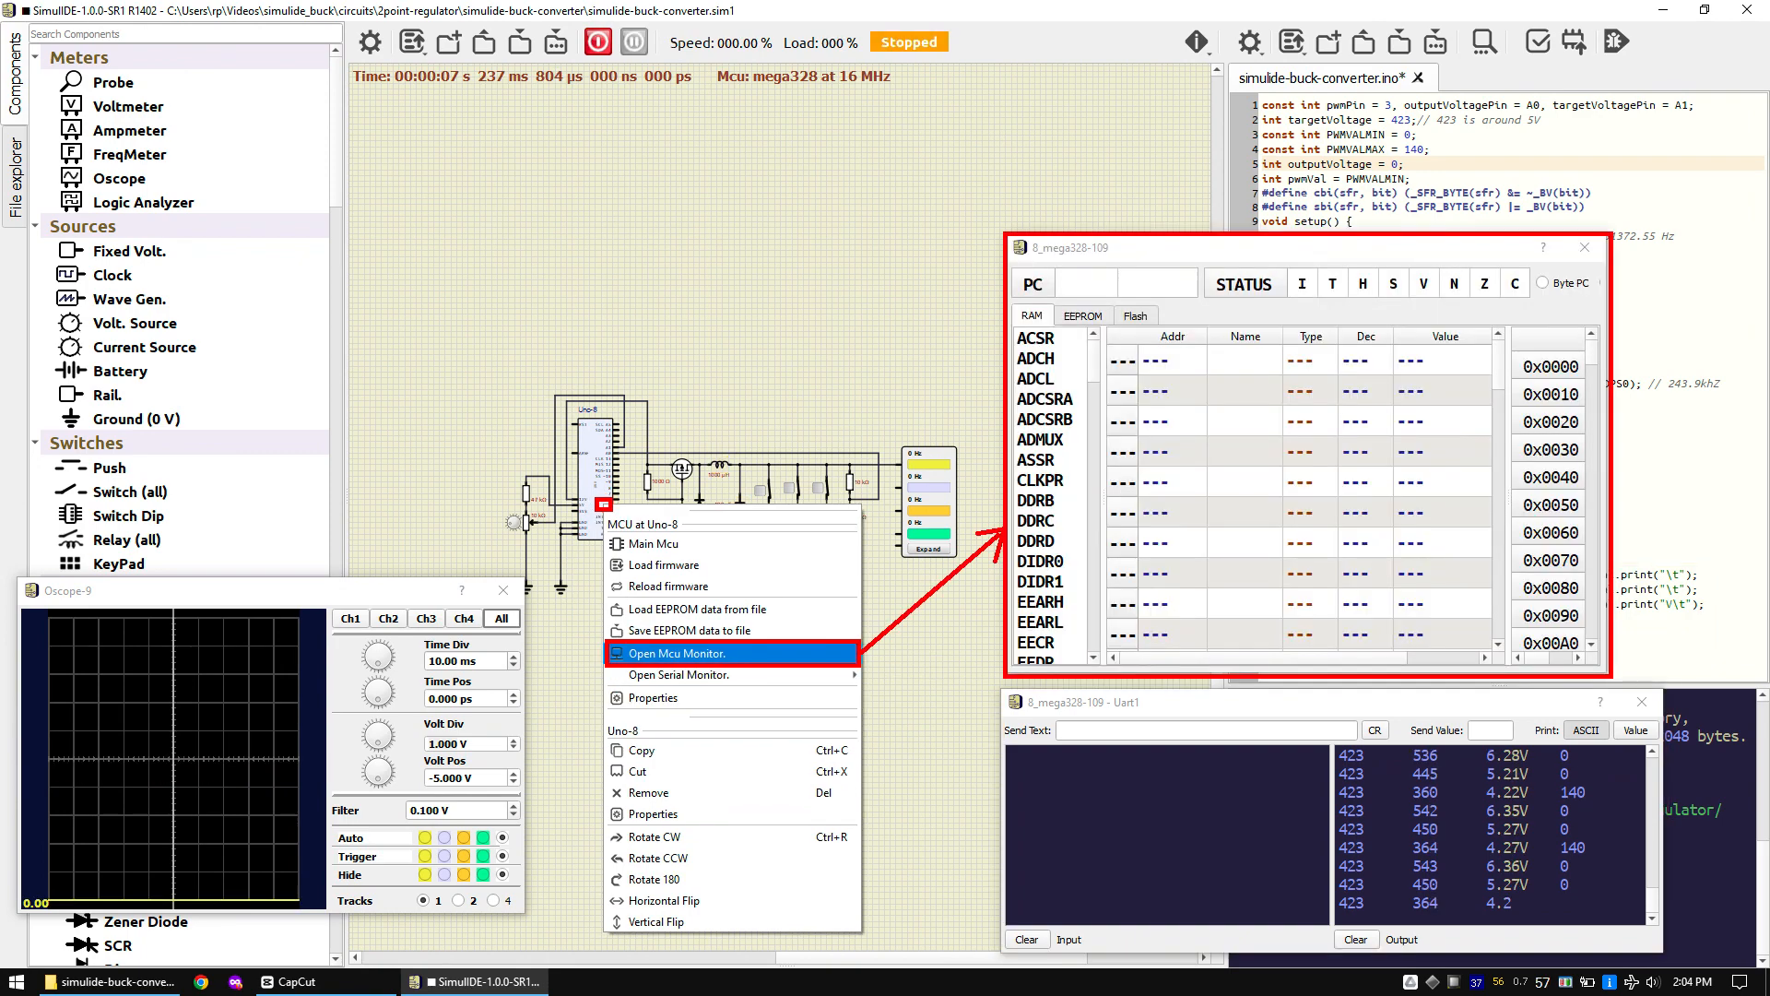